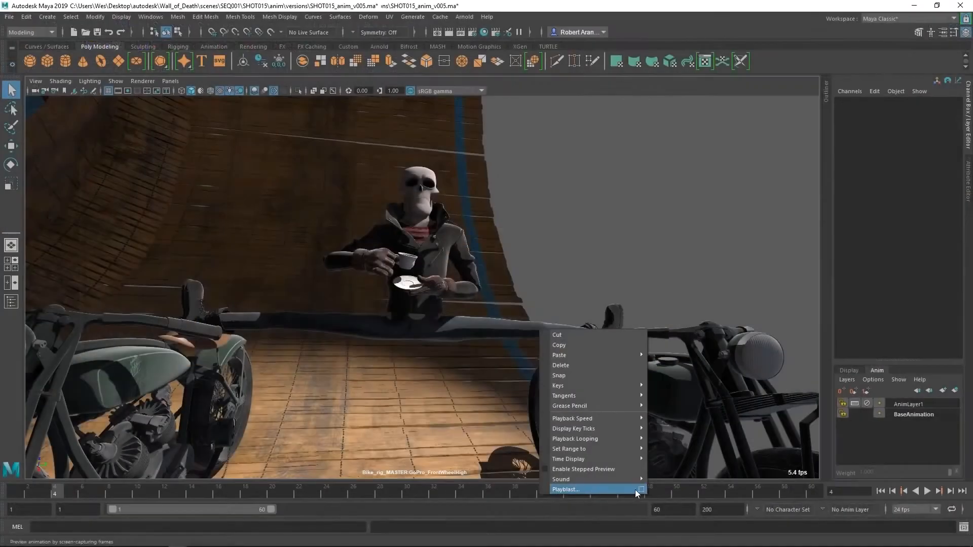
Step: Capture a playblast preview of the motorcycle shot and dismiss the preview player
{"action": "left_click", "coordinate": [566, 489]}
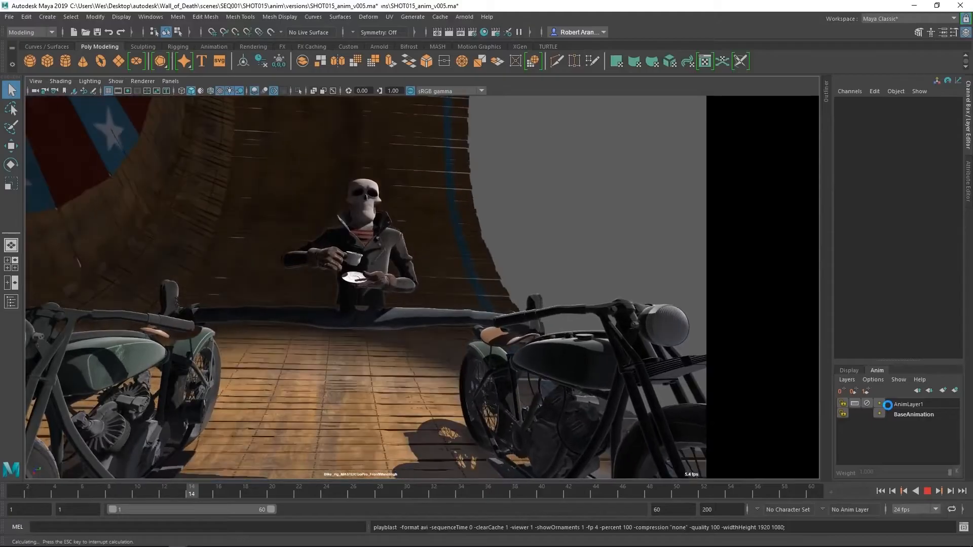
{"action": "left_click", "coordinate": [731, 493]}
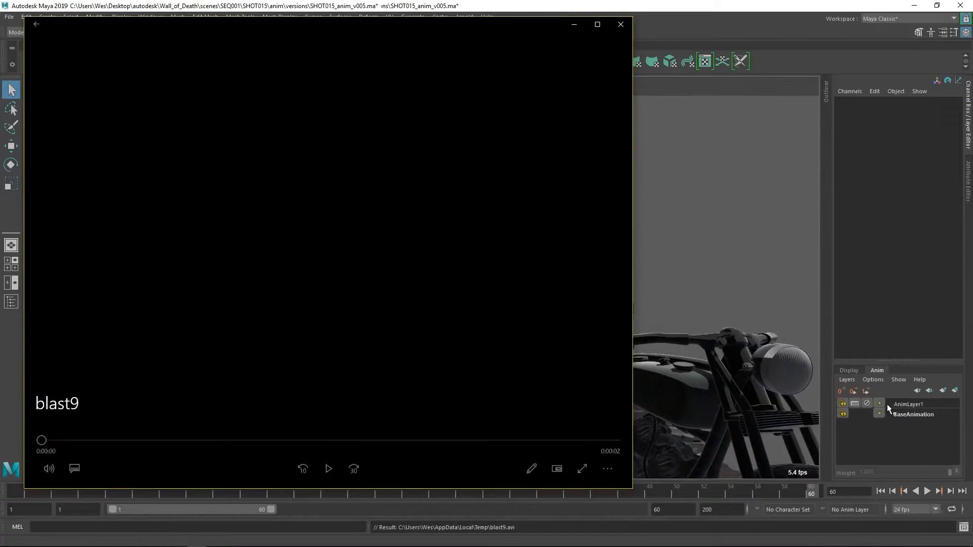
{"action": "left_click", "coordinate": [327, 468]}
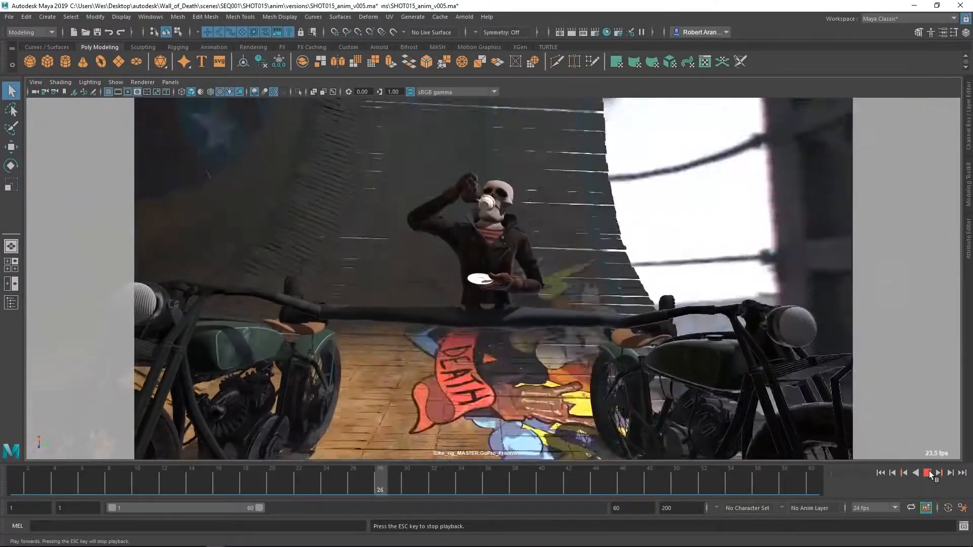
Step: Stop playback and rewind to frame 1 to show the bike rig's keyed controls
{"action": "left_click", "coordinate": [929, 472]}
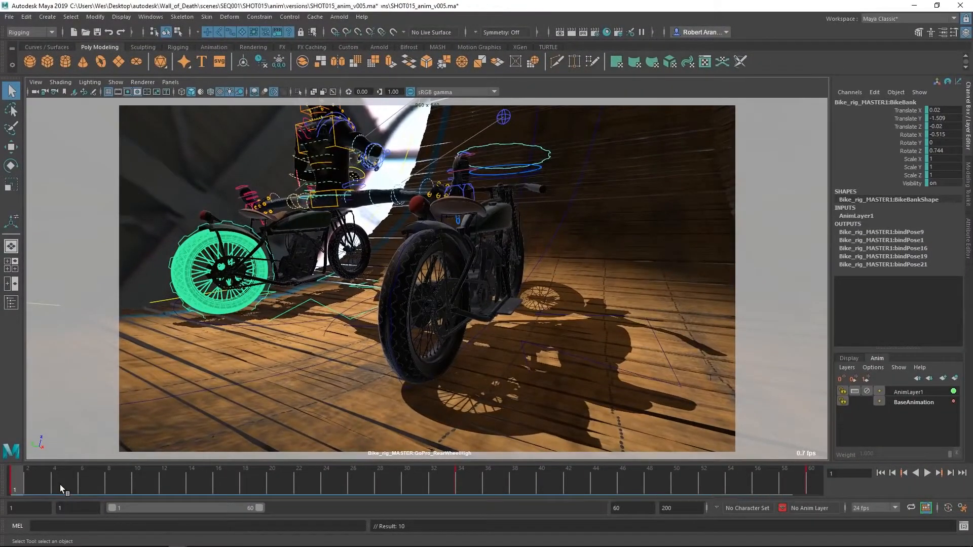
{"action": "left_click", "coordinate": [378, 477]}
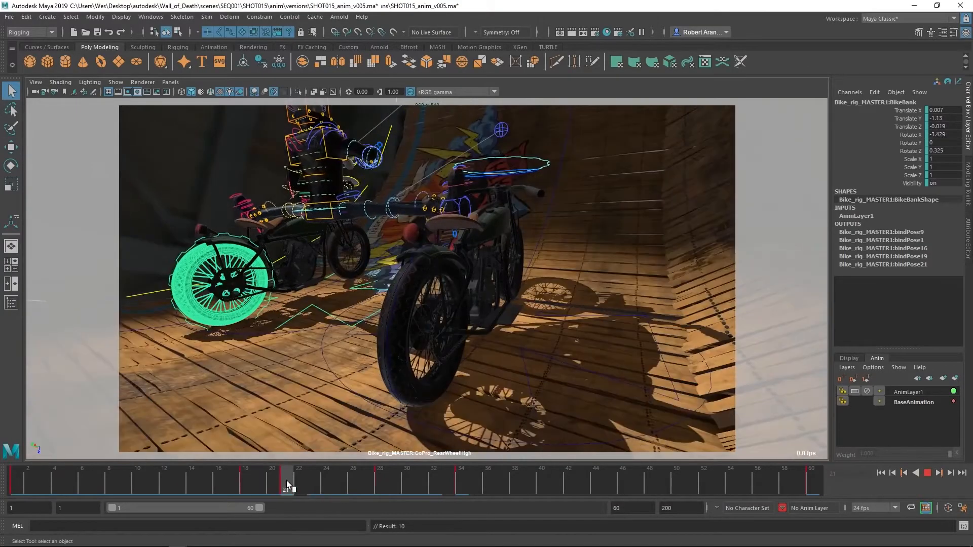
Step: Scrub the Time Slider to frame 31 to inspect the rider's NeckTop control
{"action": "left_click", "coordinate": [927, 473]}
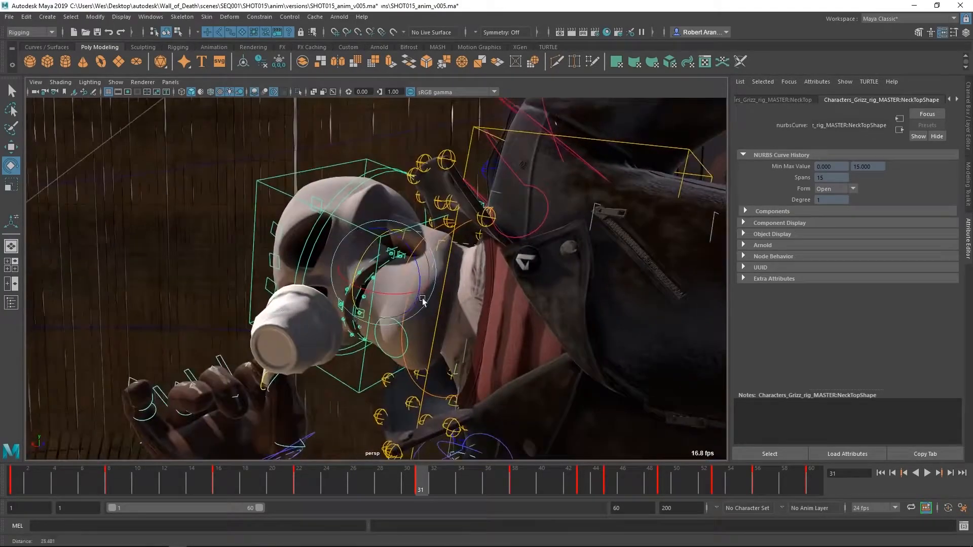
Step: Look through the Bike_rig_MASTER:GoPro_FrontWheelHigh camera for the wide front-wheel shot
{"action": "left_click", "coordinate": [927, 472]}
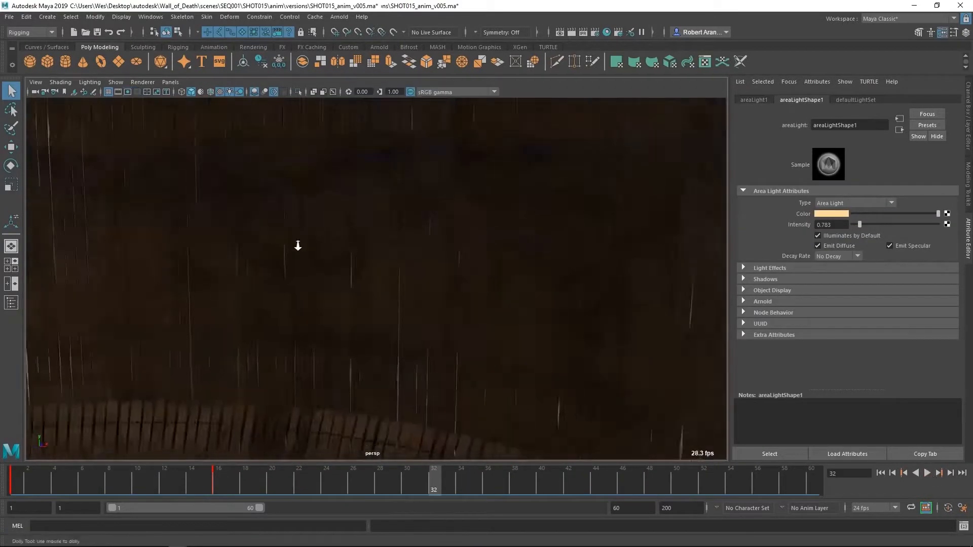
{"action": "left_click", "coordinate": [927, 473]}
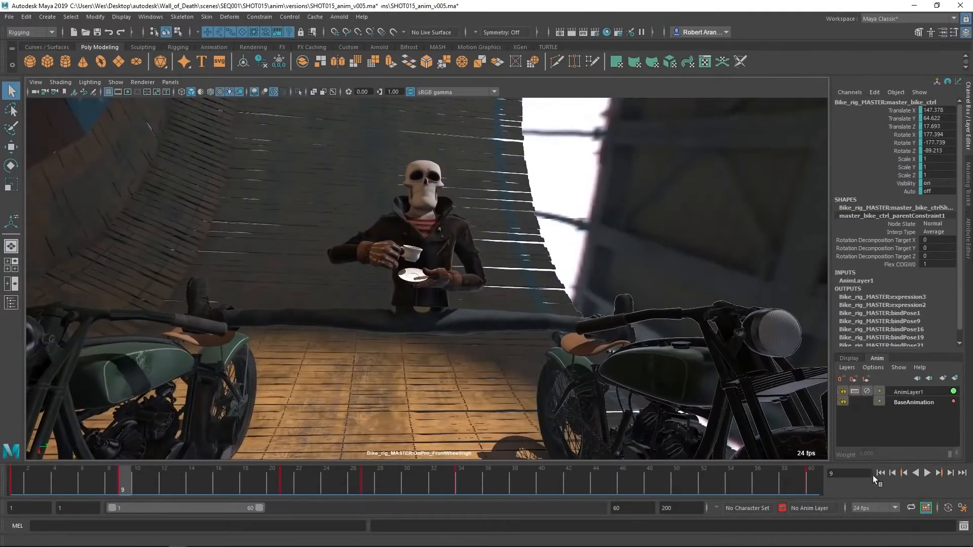
Step: Set cached playback to Viewport Hardware Cache and bring up the Cached Playback preferences
{"action": "right_click", "coordinate": [927, 509]}
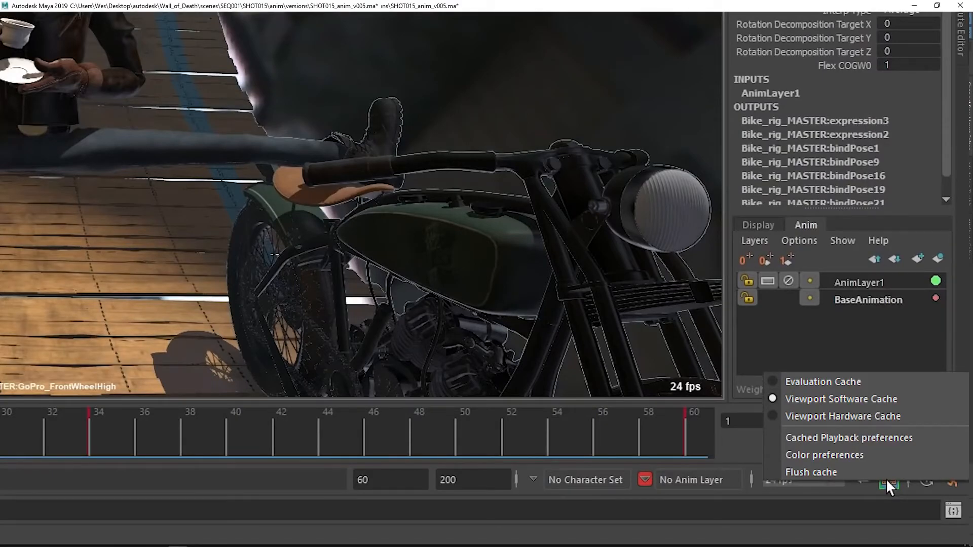
{"action": "left_click", "coordinate": [843, 415]}
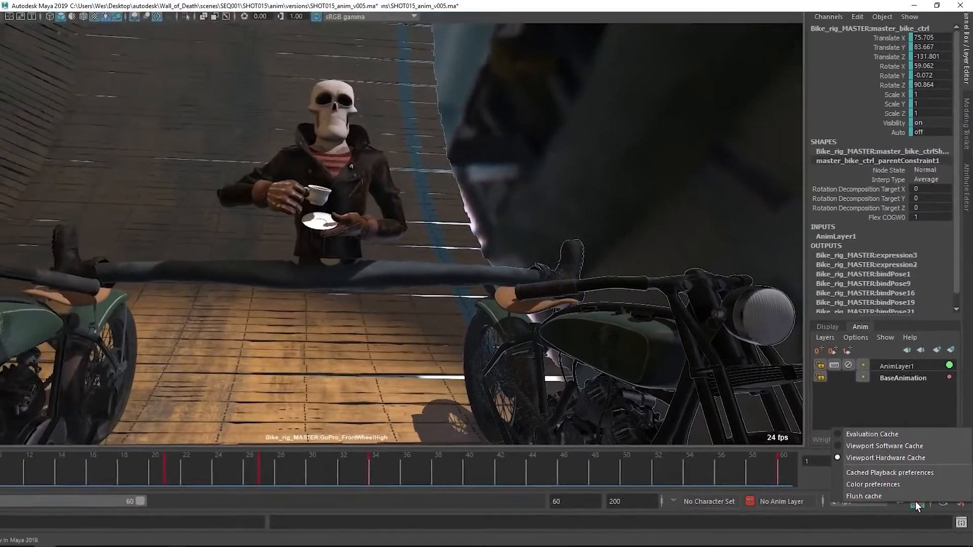
{"action": "left_click", "coordinate": [889, 473]}
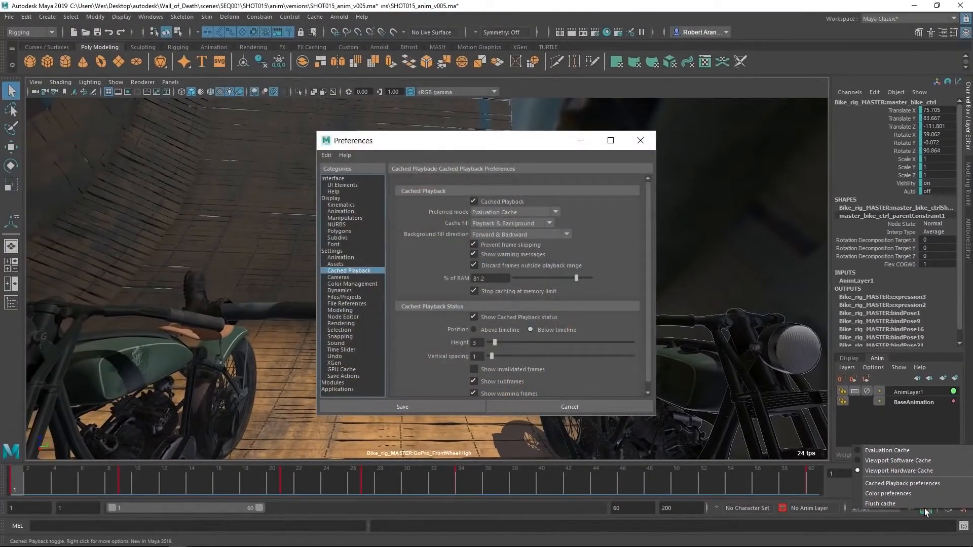